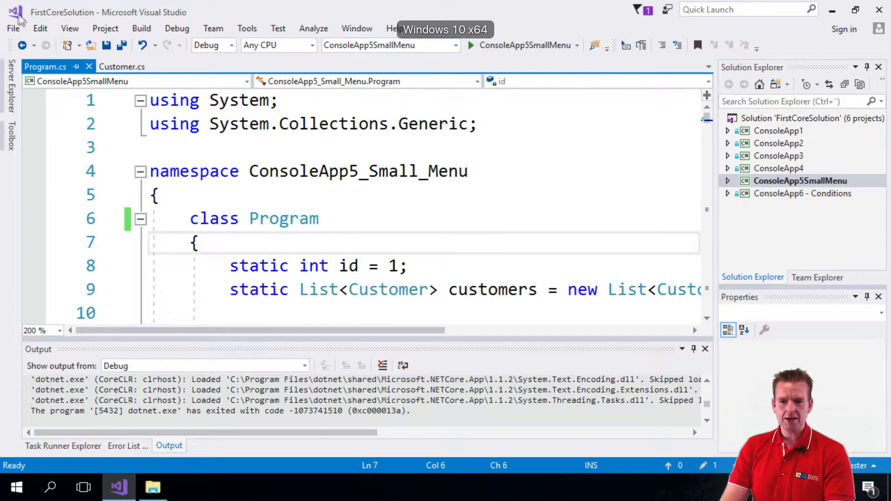
Start a new project using the Visual C# .NET Core Console App template.
click(12, 28)
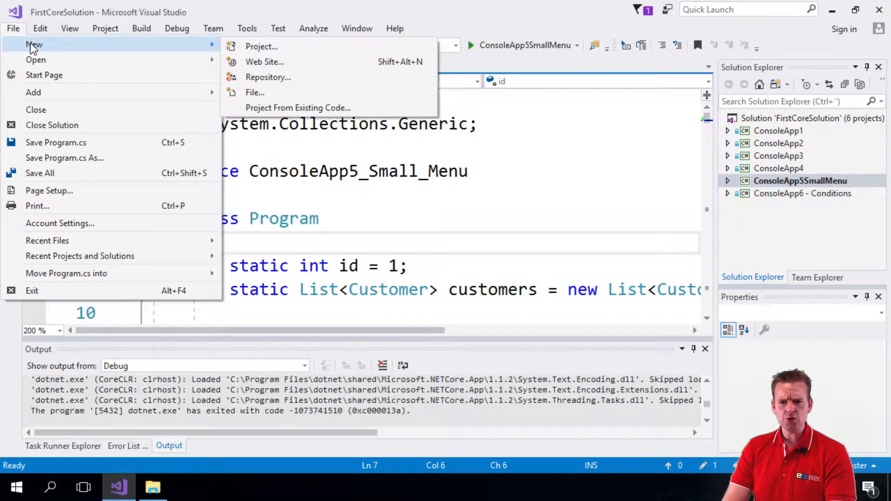
click(261, 46)
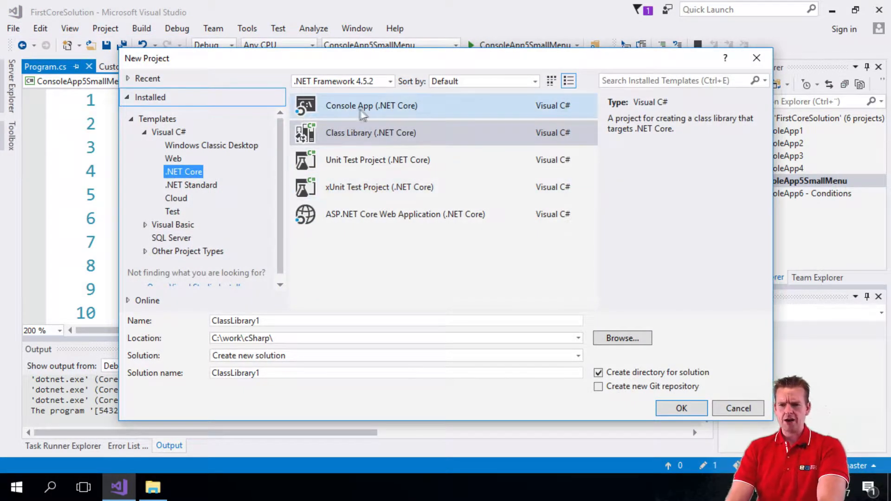
click(168, 132)
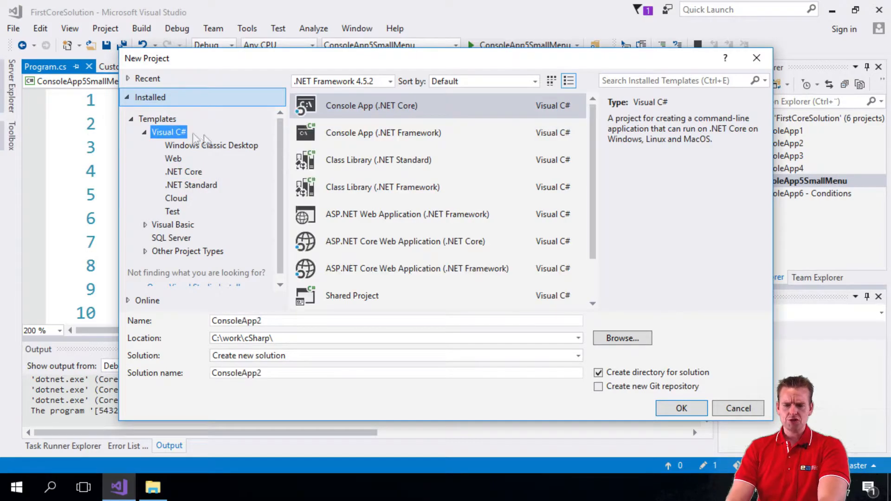
click(183, 172)
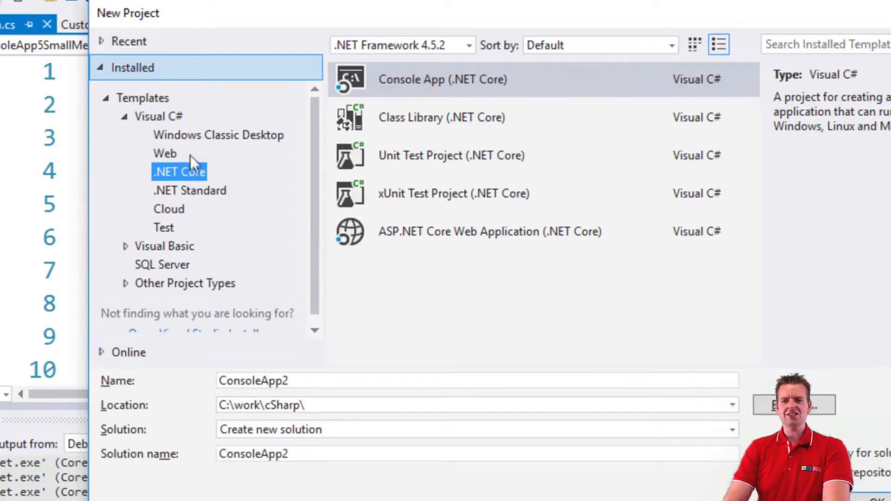
mouse_move(435, 182)
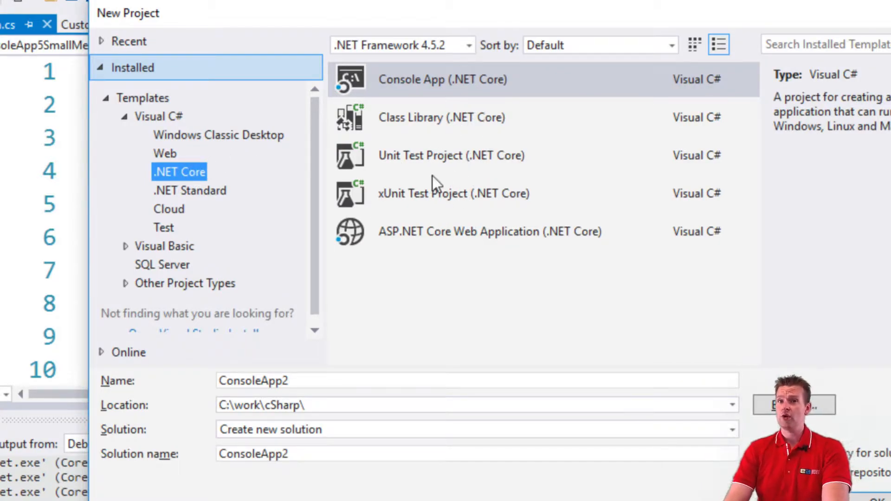
mouse_move(386, 88)
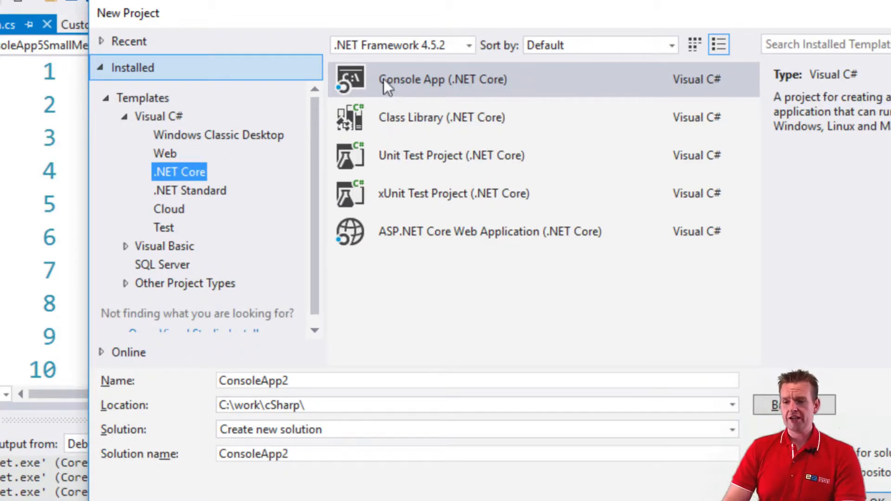
mouse_move(522, 91)
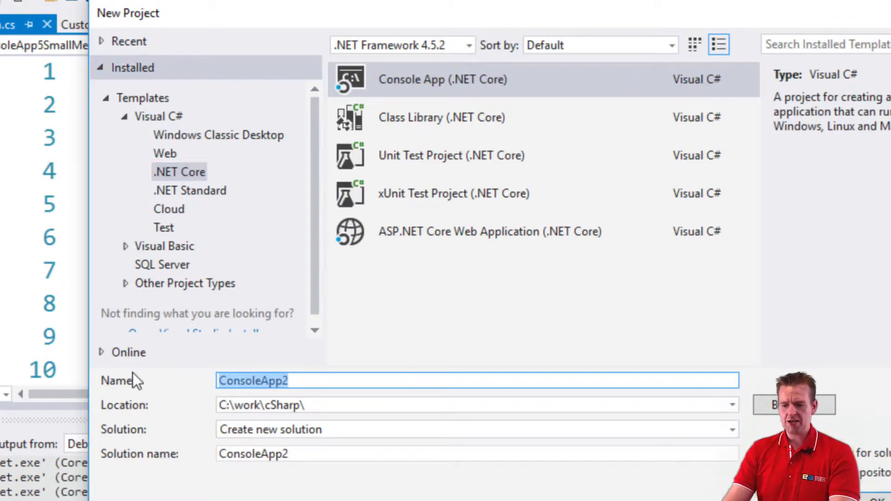
Name the project CustomerAppUI and the solution CustomerApp.
text(Cust)
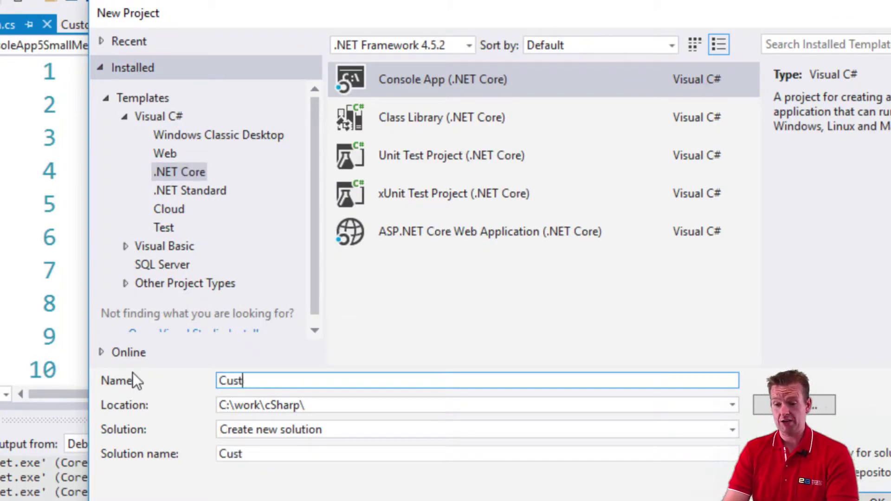
text(omerApp)
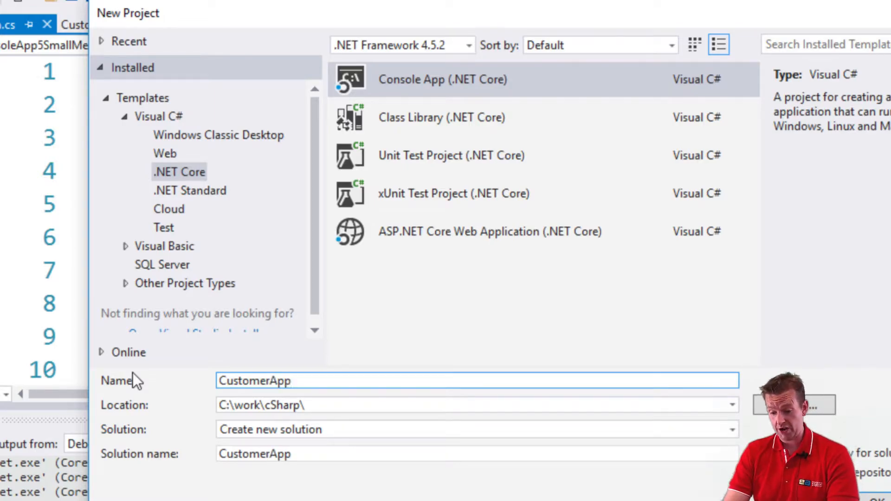
text(UI)
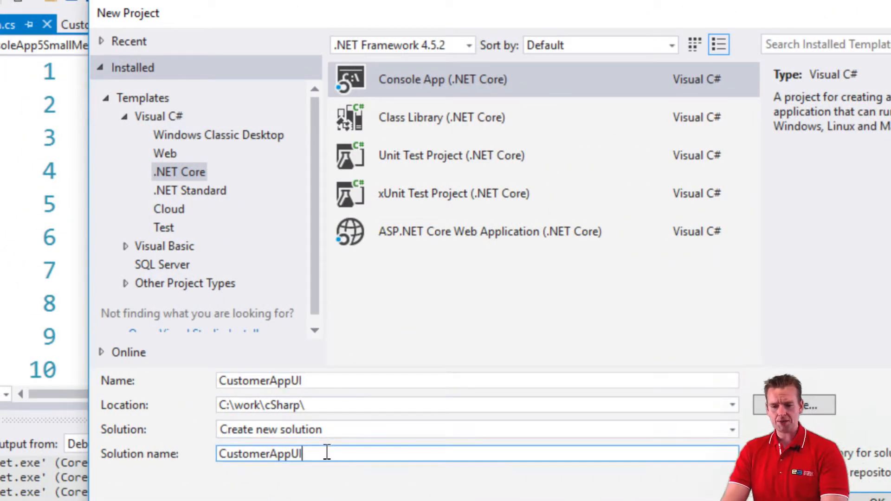
key(Backspace)
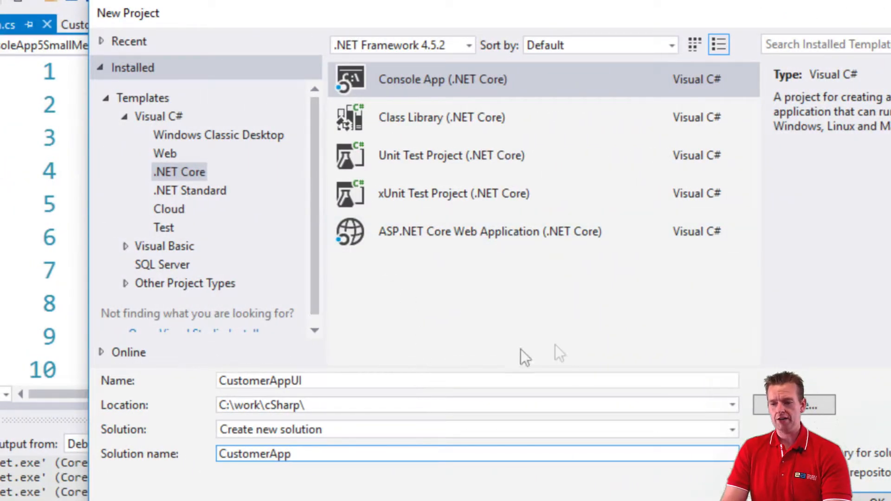
mouse_move(500, 94)
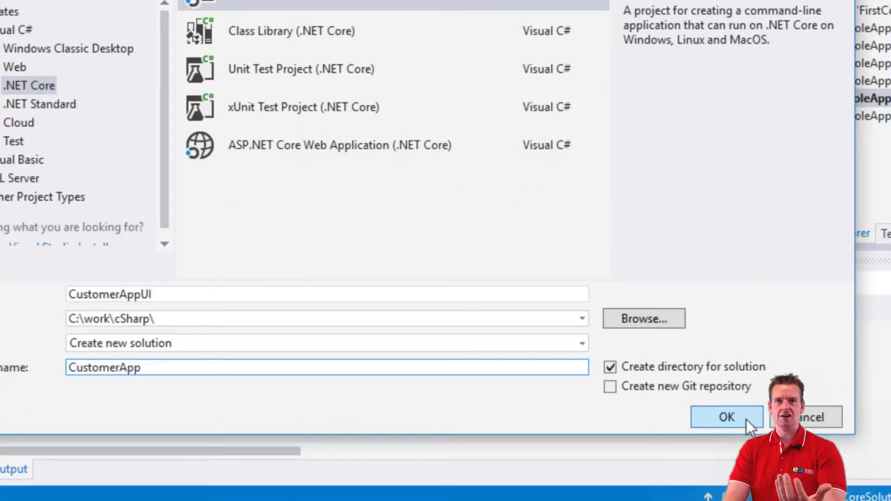
Create the solution, review the Hello World Program.cs, and collapse the CustomerAppUI node.
click(727, 418)
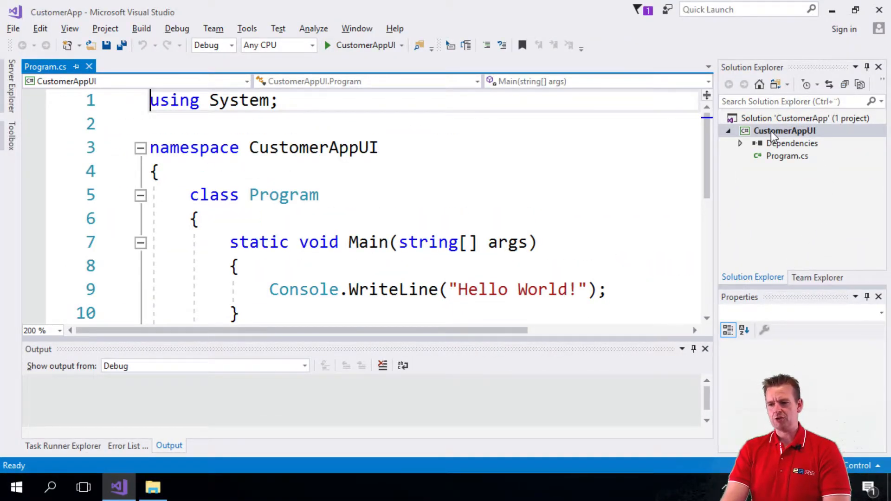
click(788, 156)
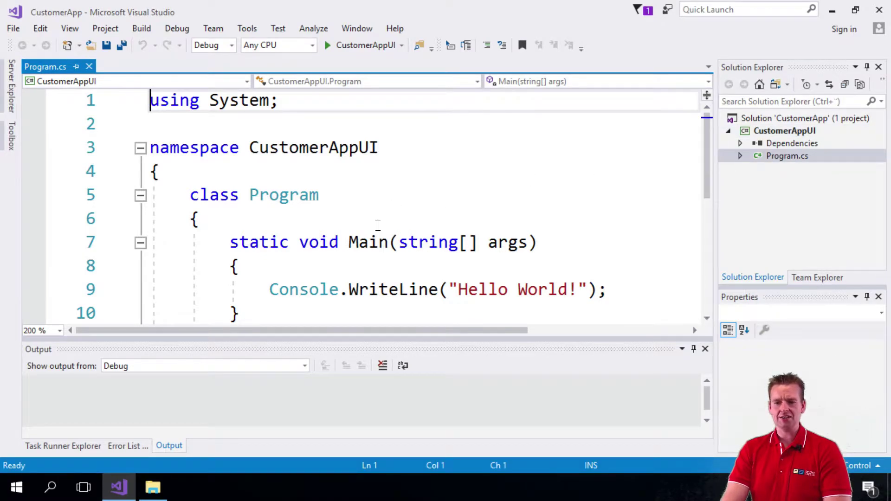
scroll(down, 3)
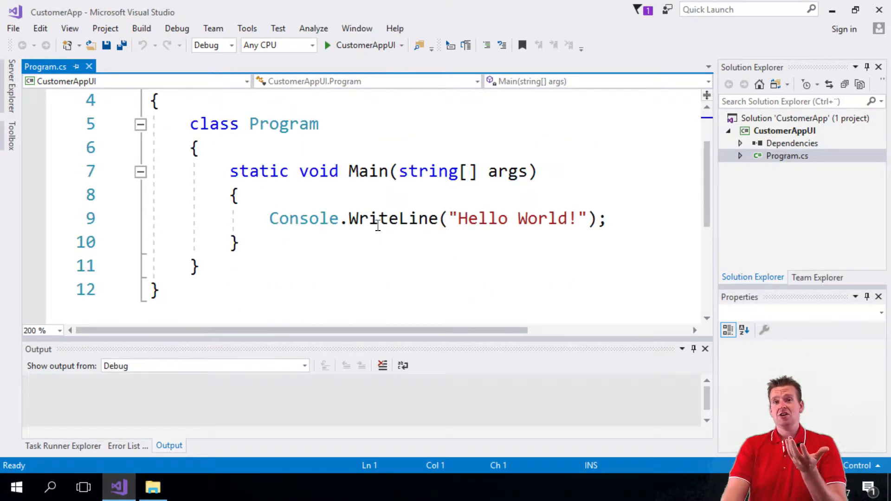
mouse_move(410, 203)
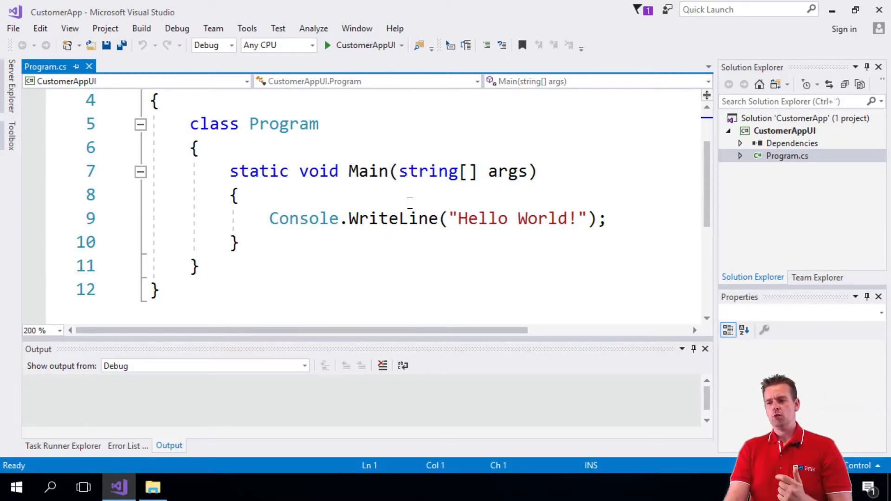
click(783, 130)
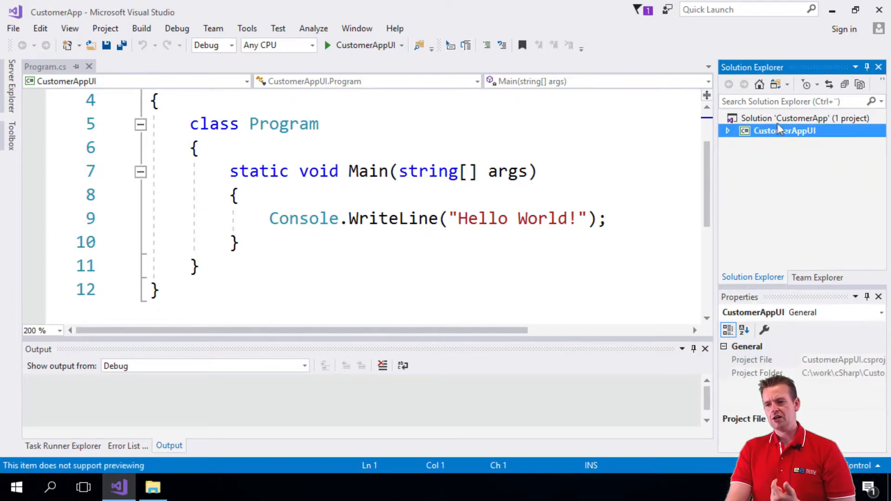
Add a Class Library (.NET Core) project named CustomerAppBLL to the CustomerApp solution.
right_click(801, 118)
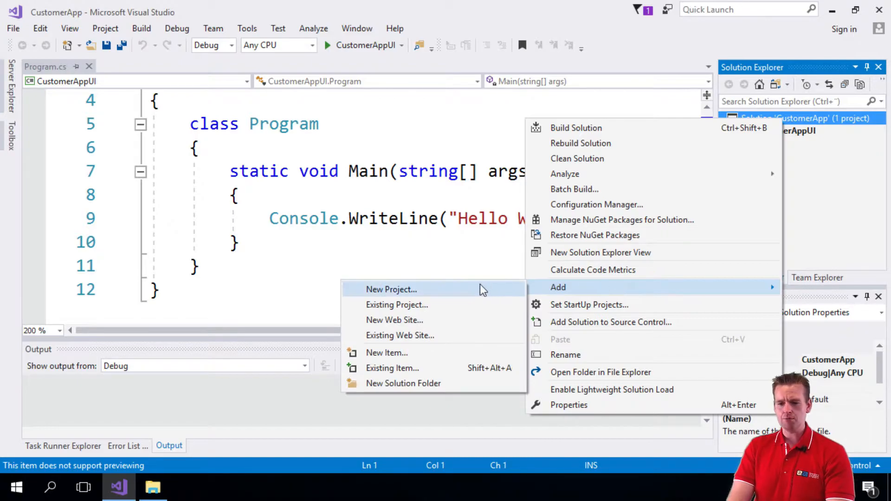
click(391, 289)
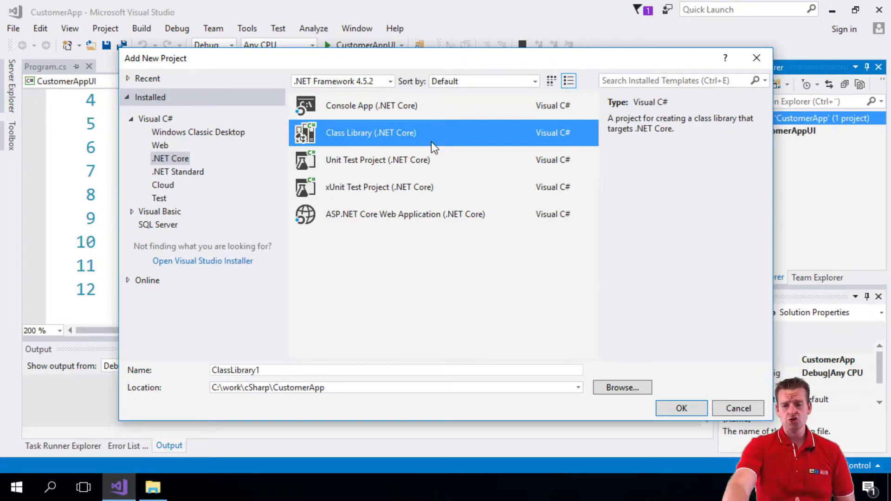
mouse_move(82, 404)
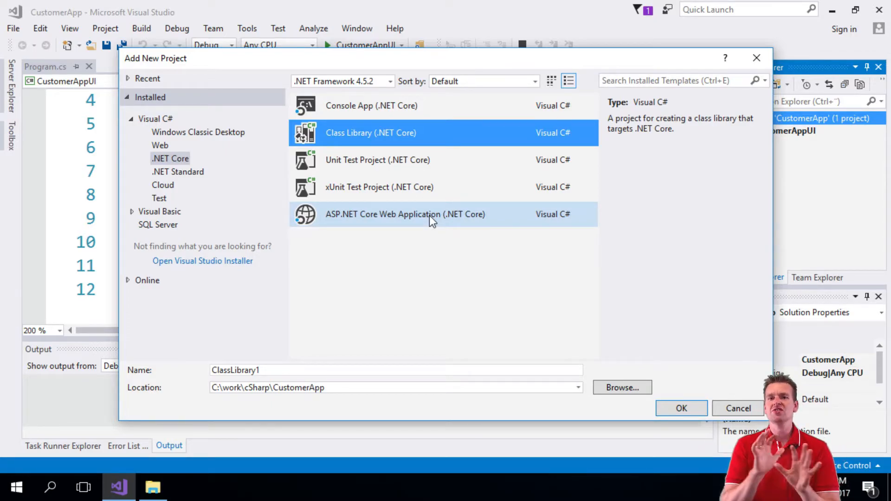
mouse_move(397, 133)
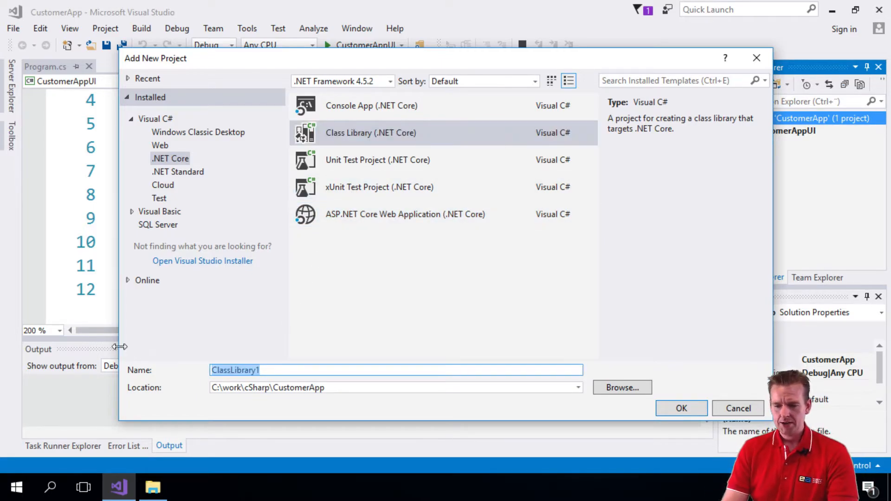
text(Custo)
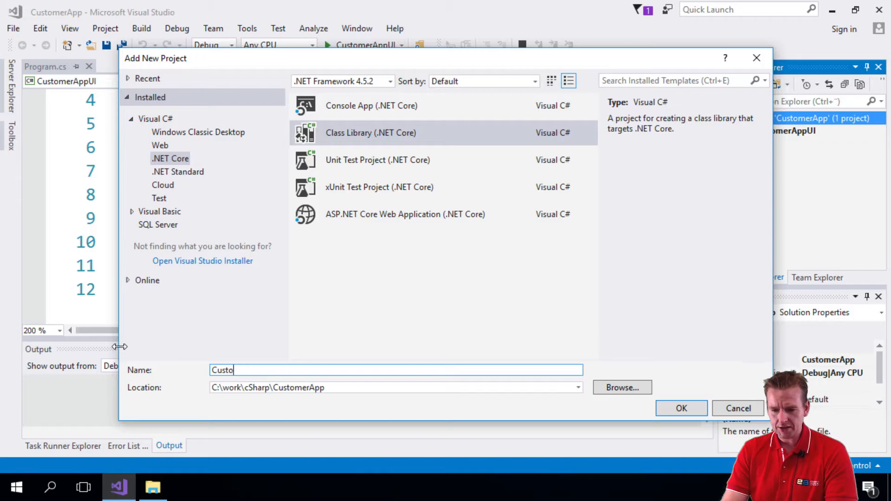
text(merAp)
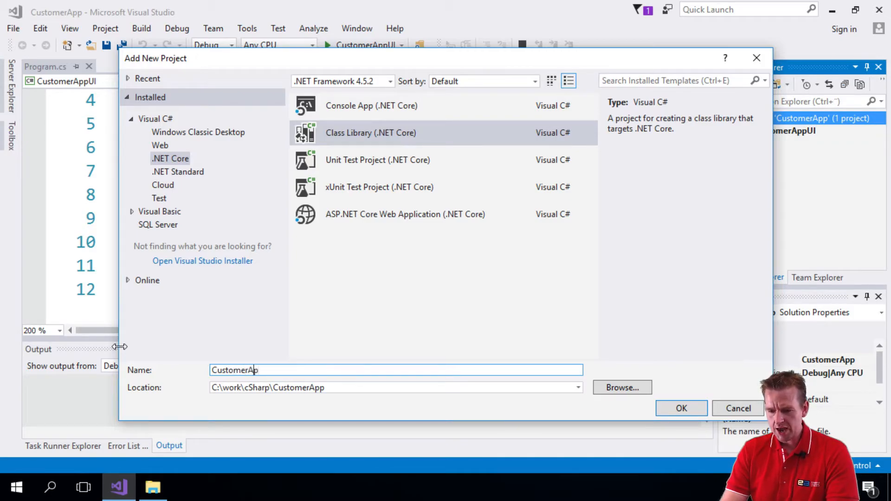
text(pBL)
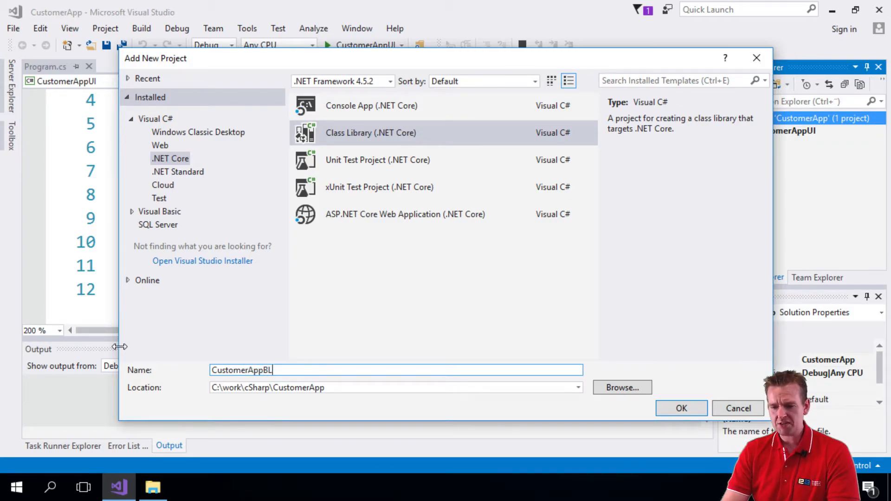
text(L)
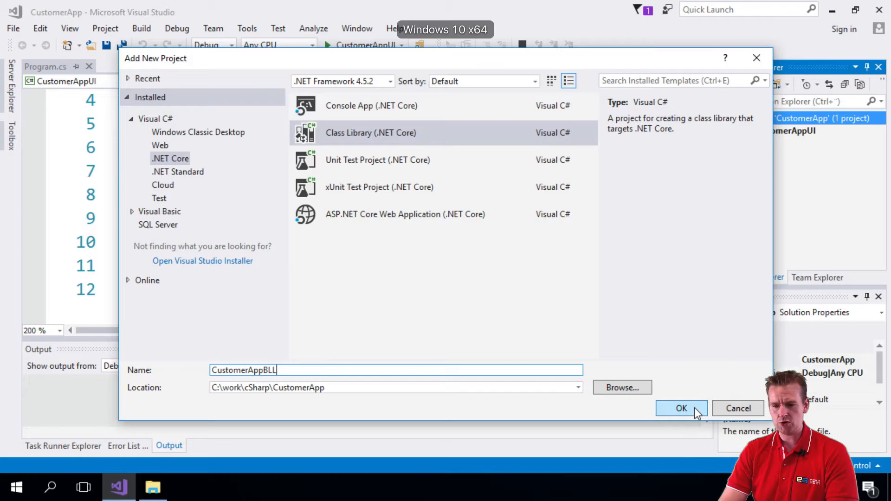
click(681, 408)
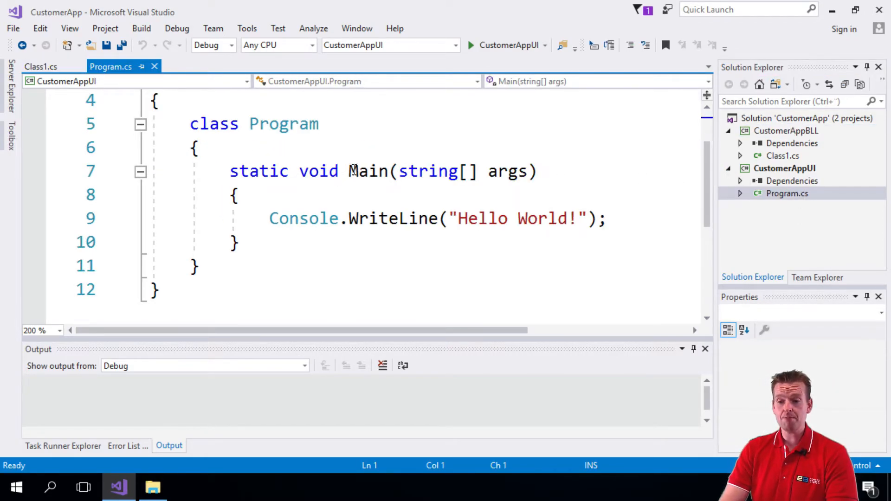
Add a Class Library (.NET Core) project named CustomerAppDAL to the solution.
click(40, 66)
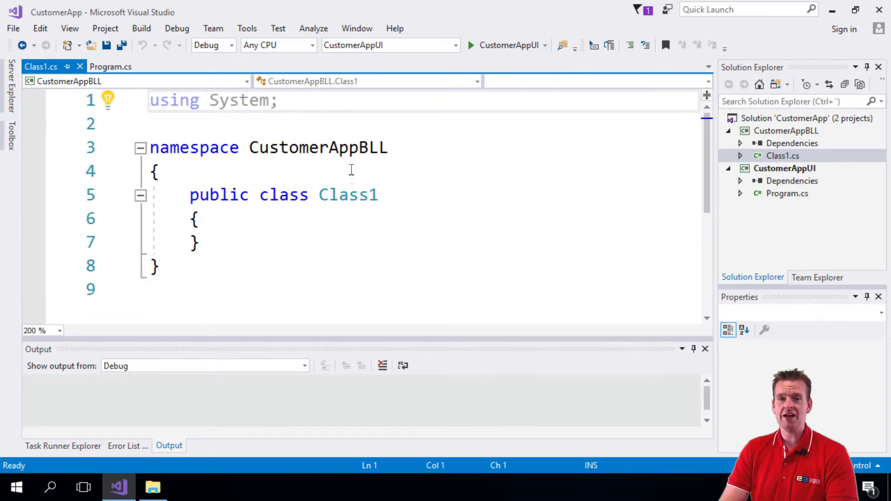
mouse_move(365, 213)
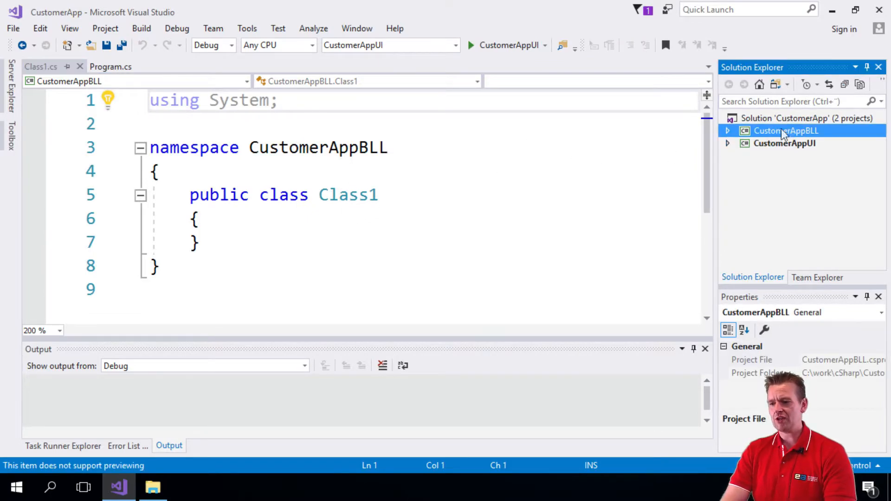
right_click(807, 117)
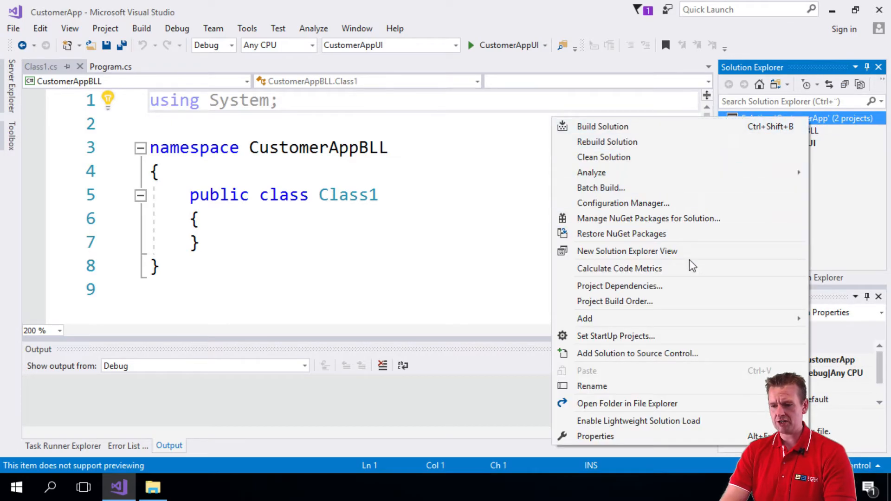
click(585, 319)
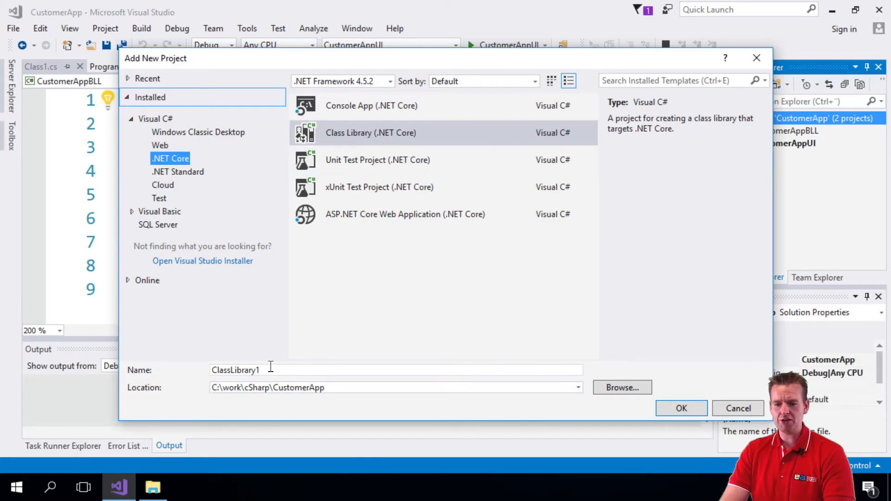
text(Customer)
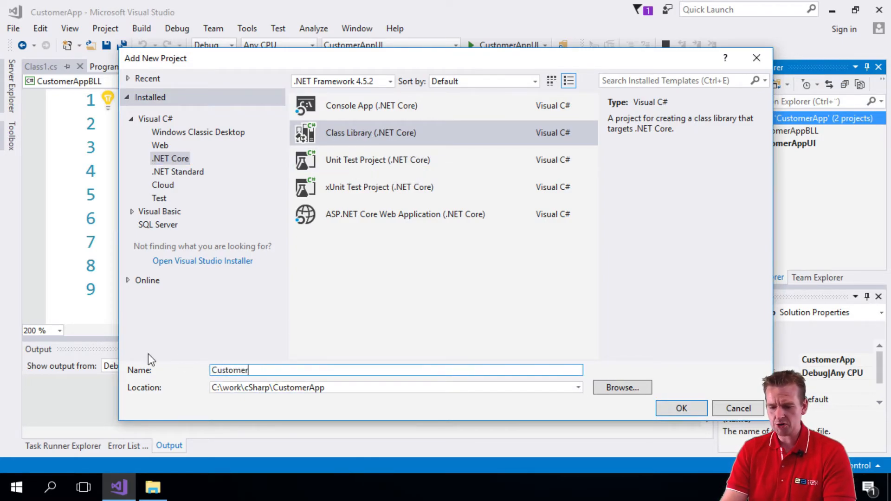
text(App)
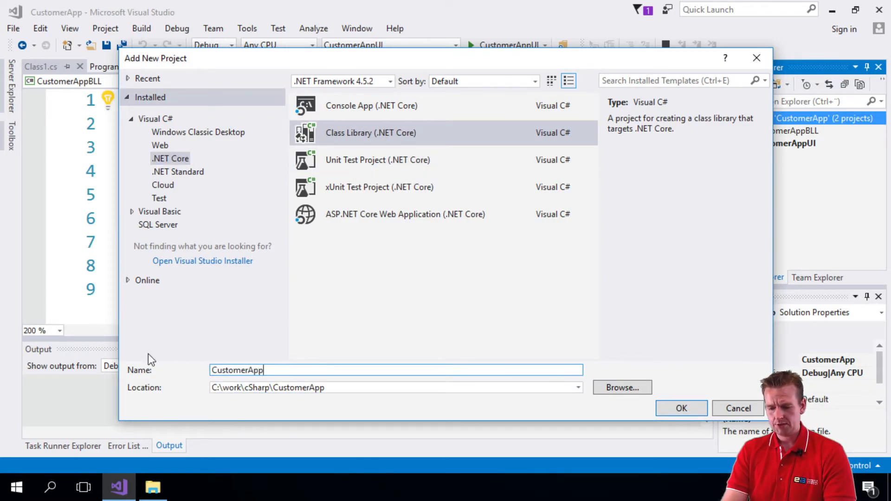
text(DAL)
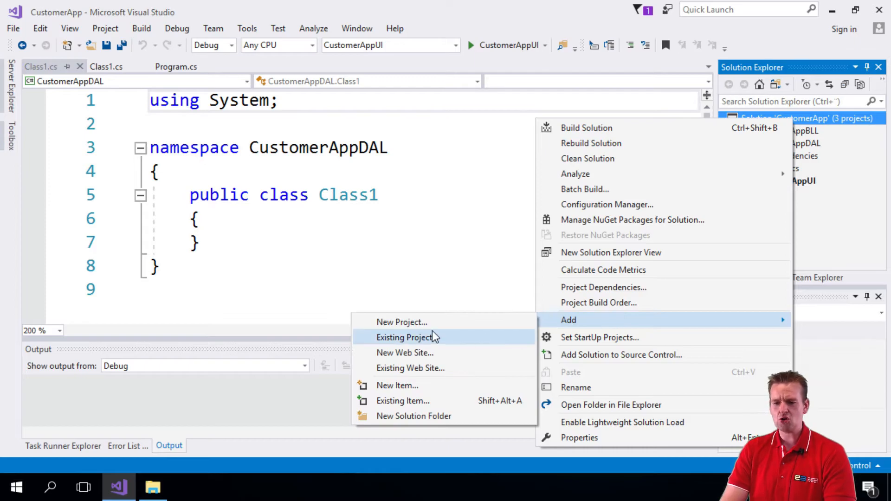
Add the CustomerAppEntity class library project to the solution.
click(402, 321)
text(Custo)
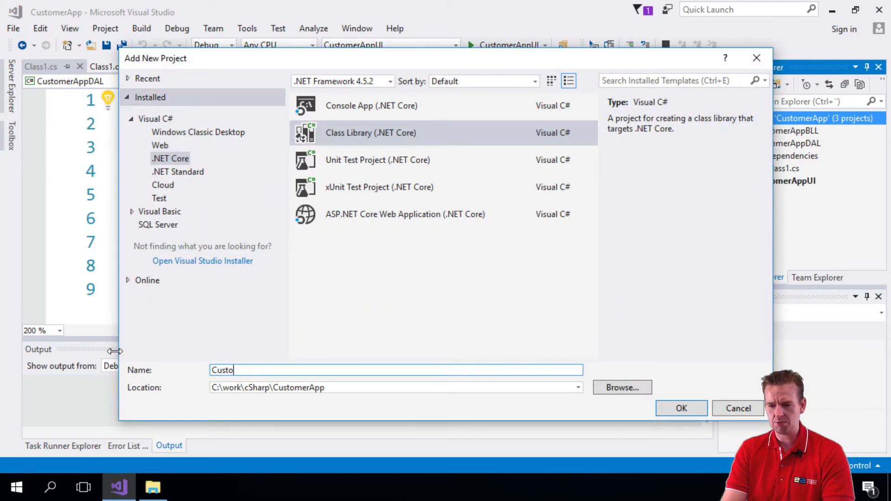
text(merAppEntity)
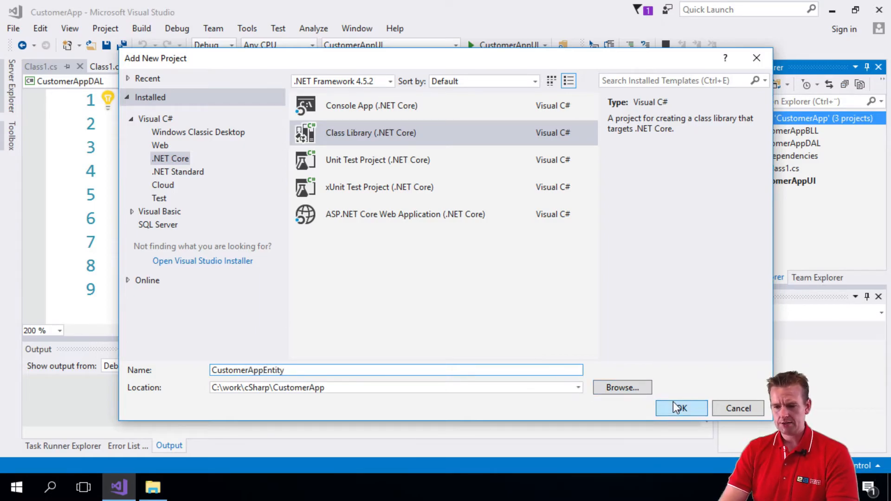
click(681, 408)
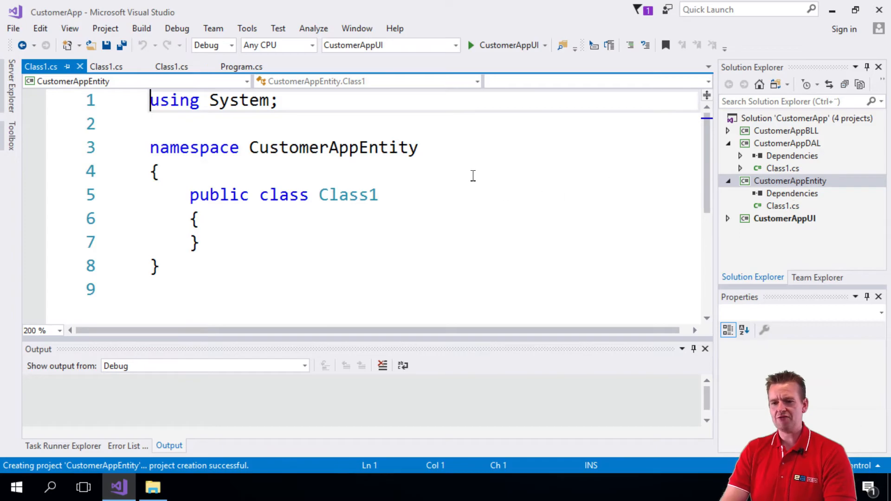
Close the Class1.cs tabs and the Program.cs tab.
click(106, 67)
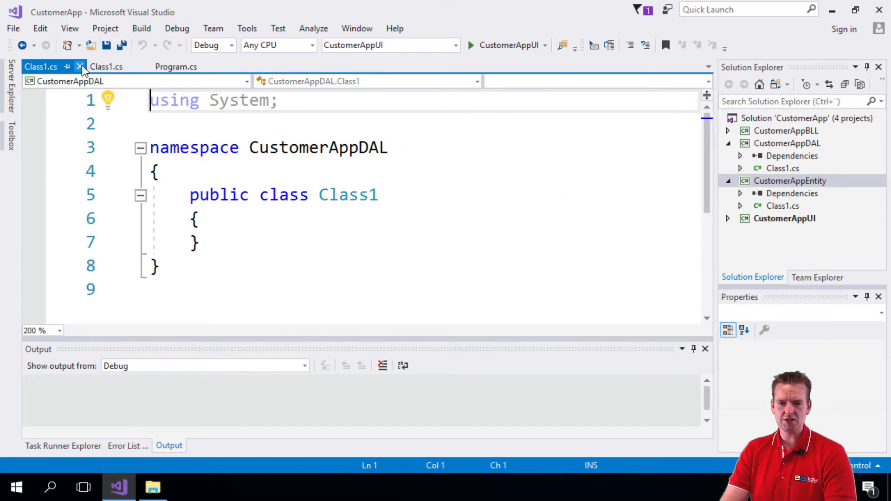
click(80, 67)
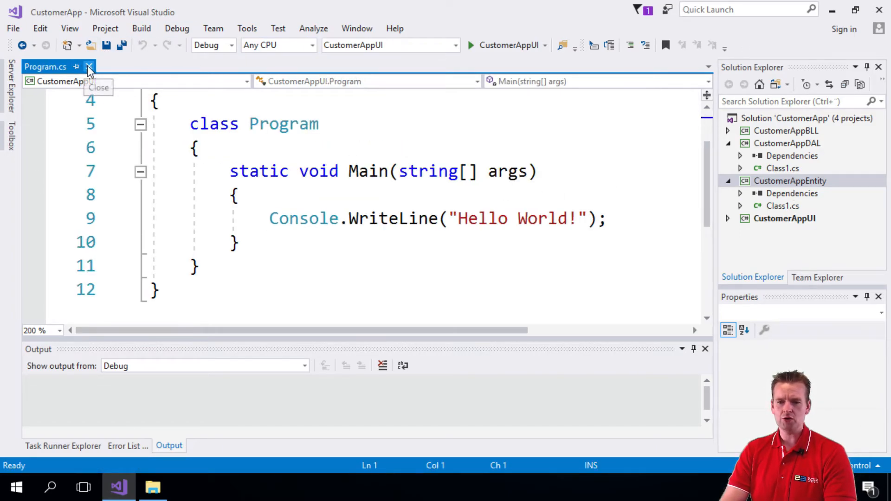
click(89, 67)
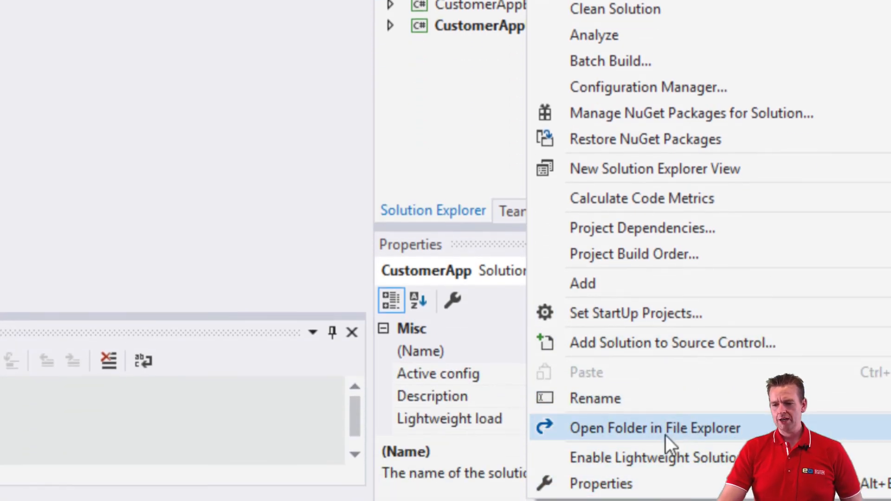
click(655, 427)
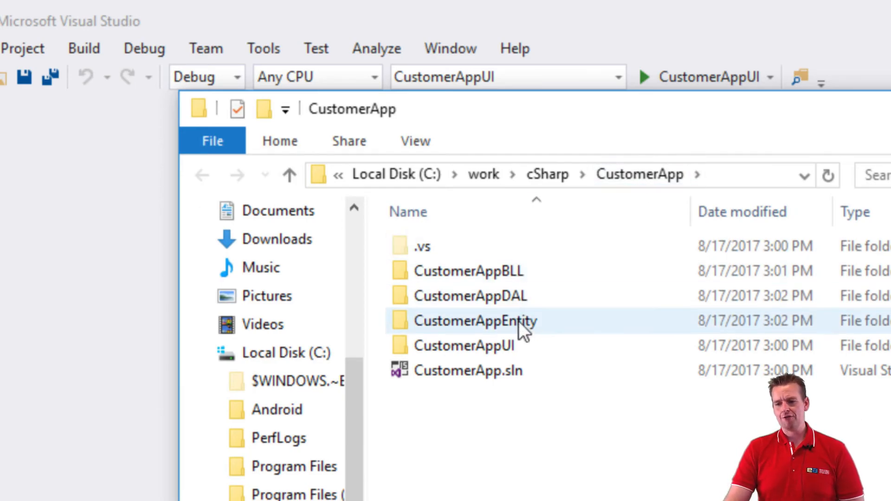
double_click(468, 271)
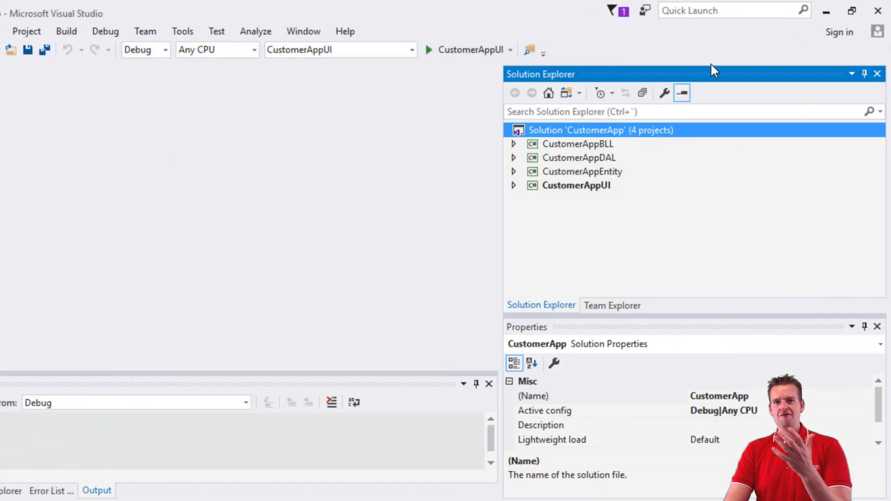
mouse_move(548, 338)
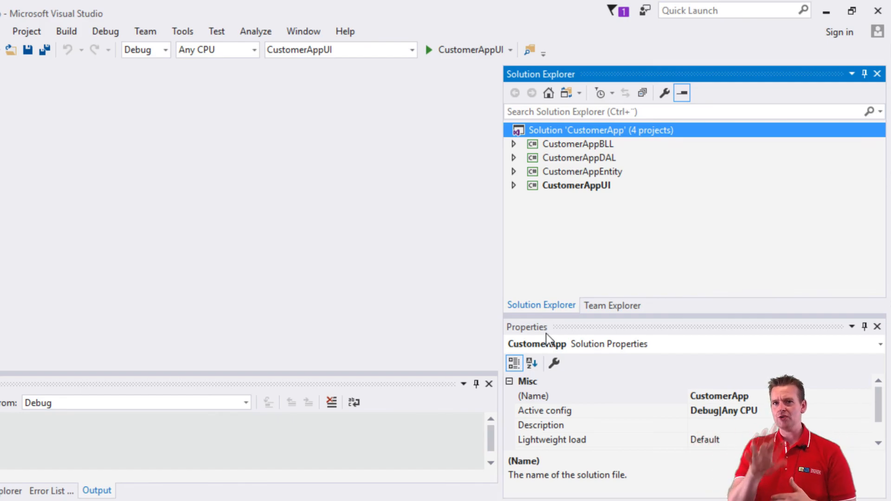